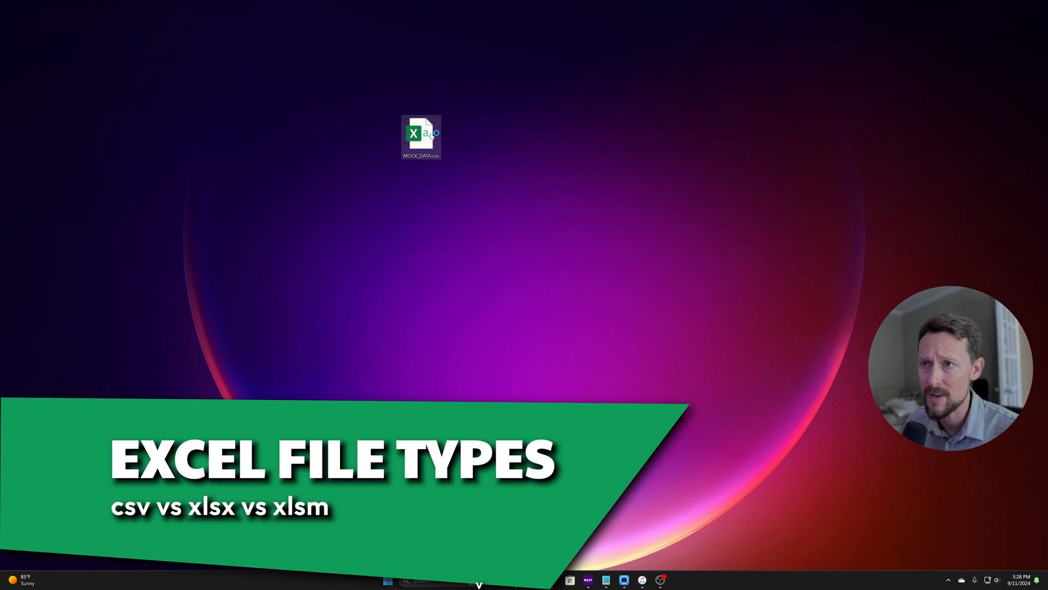
Open MOCK_DATA.csv as plain text and select, then deselect, its id, first_name, last_name header line
{"action": "double_click", "coordinate": [420, 134]}
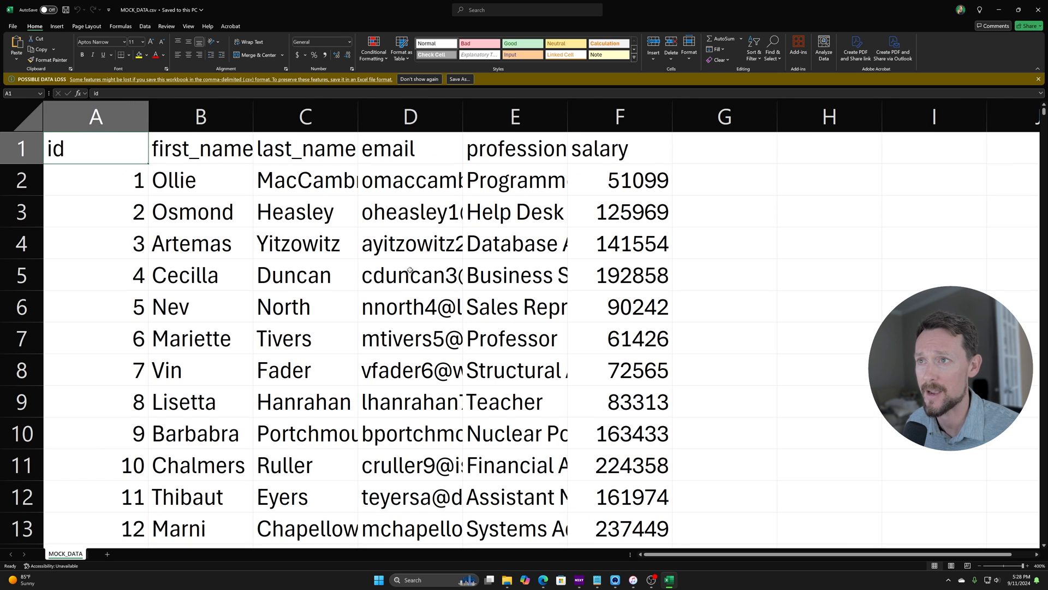
{"action": "mouse_move", "coordinate": [223, 167]}
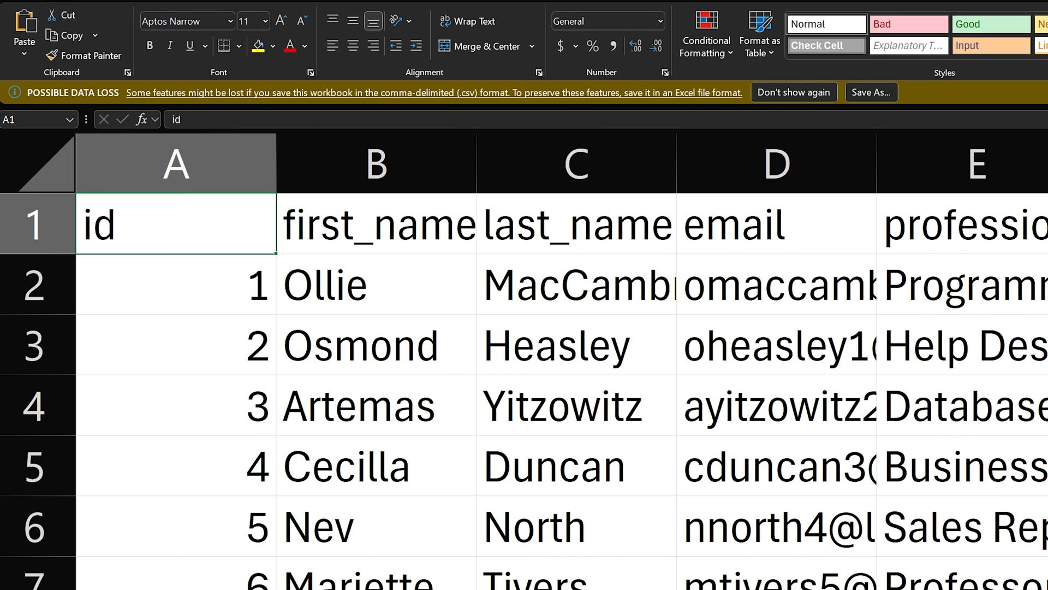
{"action": "mouse_move", "coordinate": [455, 92]}
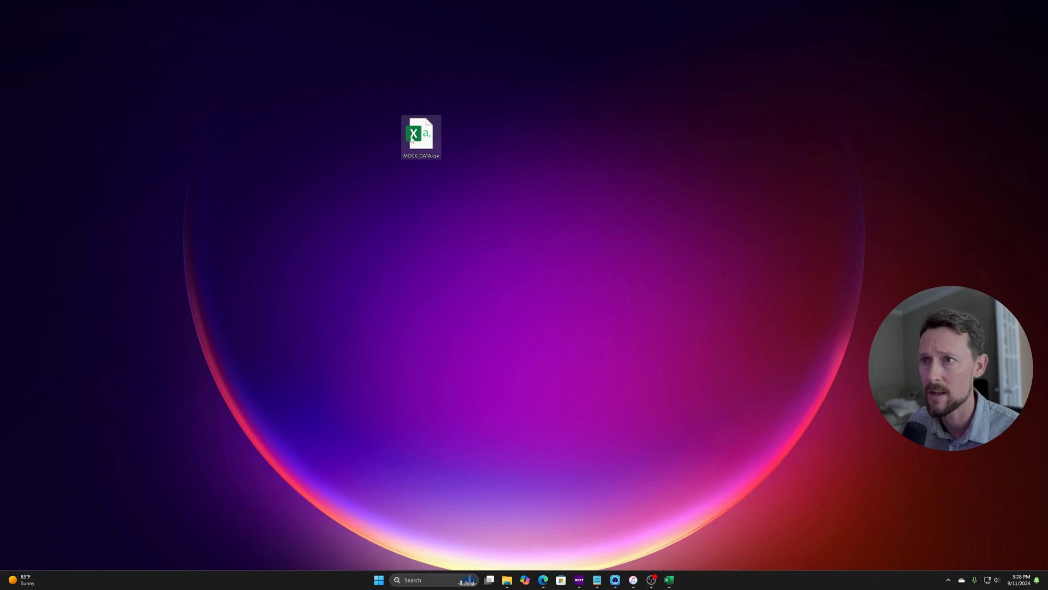
{"action": "double_click", "coordinate": [421, 134]}
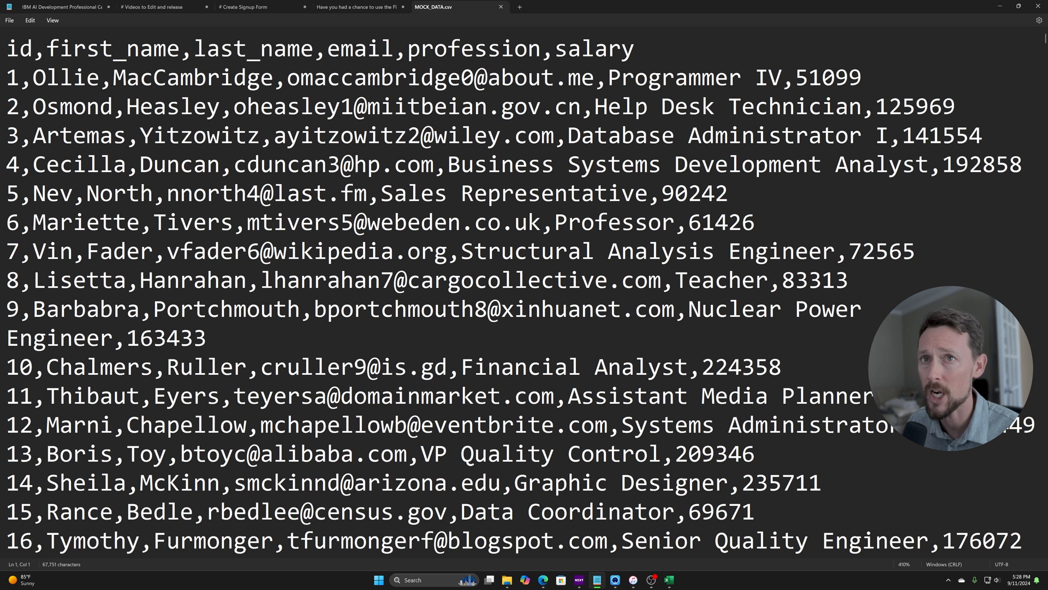
{"action": "double_click", "coordinate": [20, 48]}
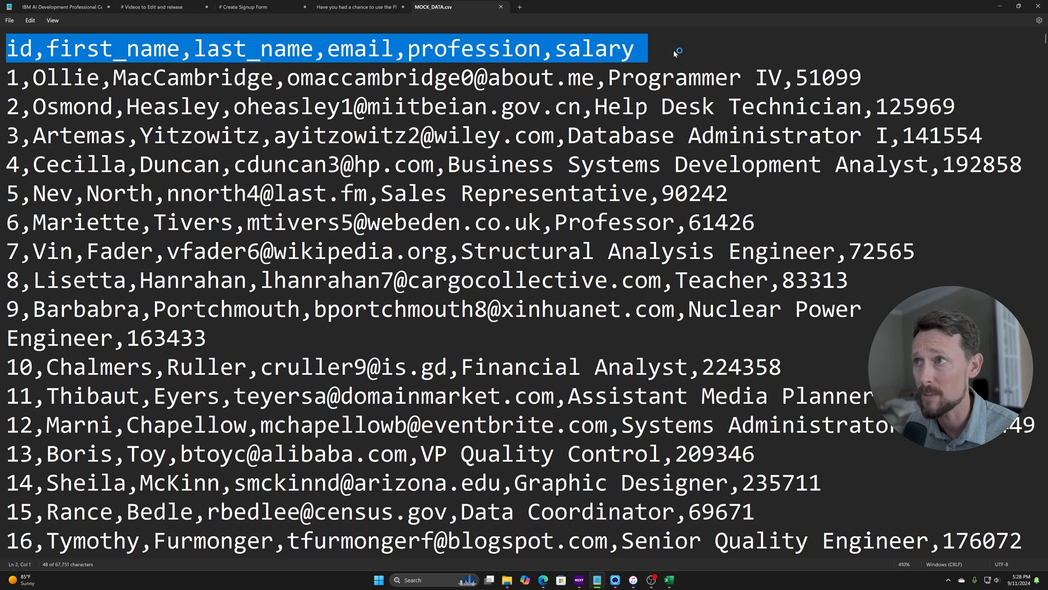
{"action": "left_click", "coordinate": [406, 48]}
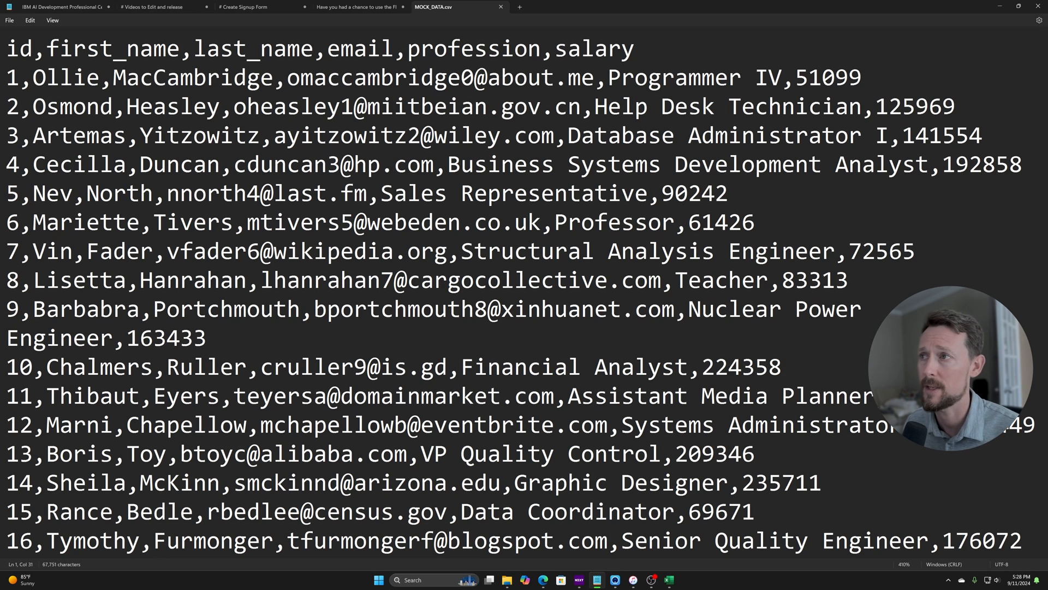
{"action": "mouse_move", "coordinate": [433, 6]}
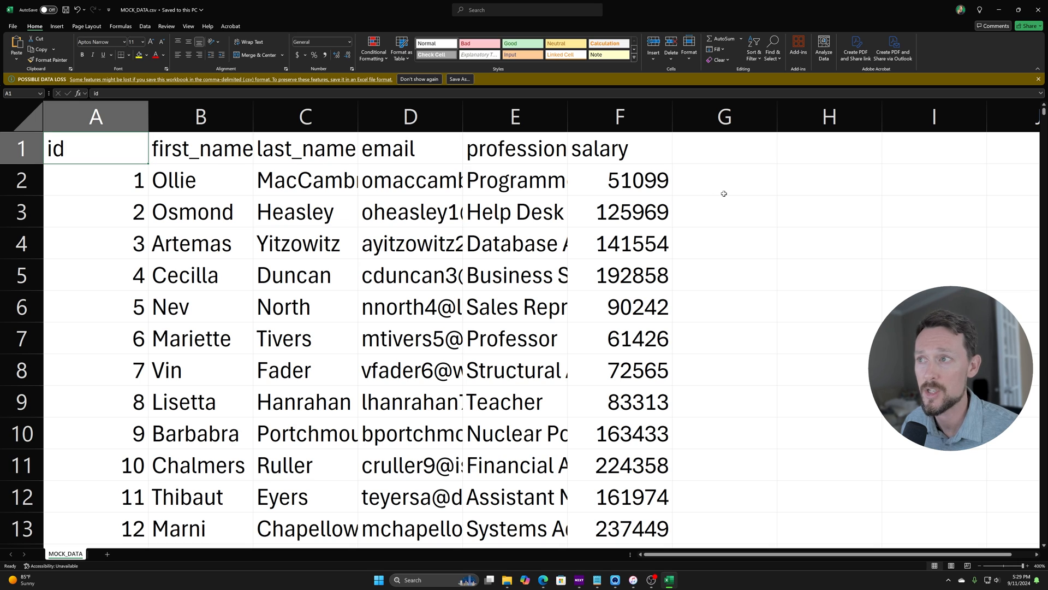
Enter a salary SUM in H3 (550623) and a salary AVERAGE in H4 (121520)
{"action": "left_click", "coordinate": [829, 211]}
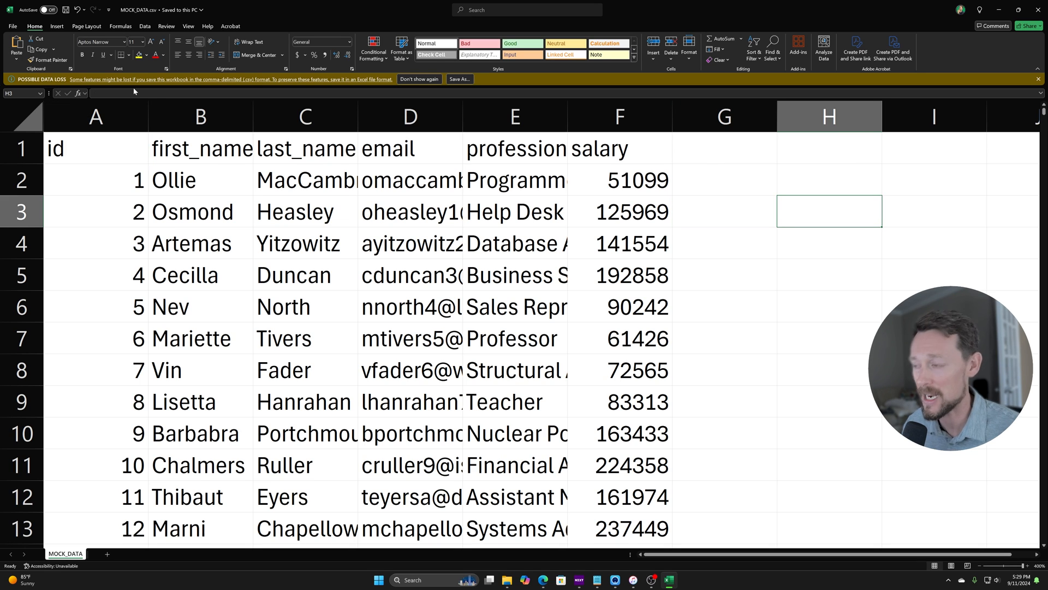
{"action": "type", "text": "=SUM("}
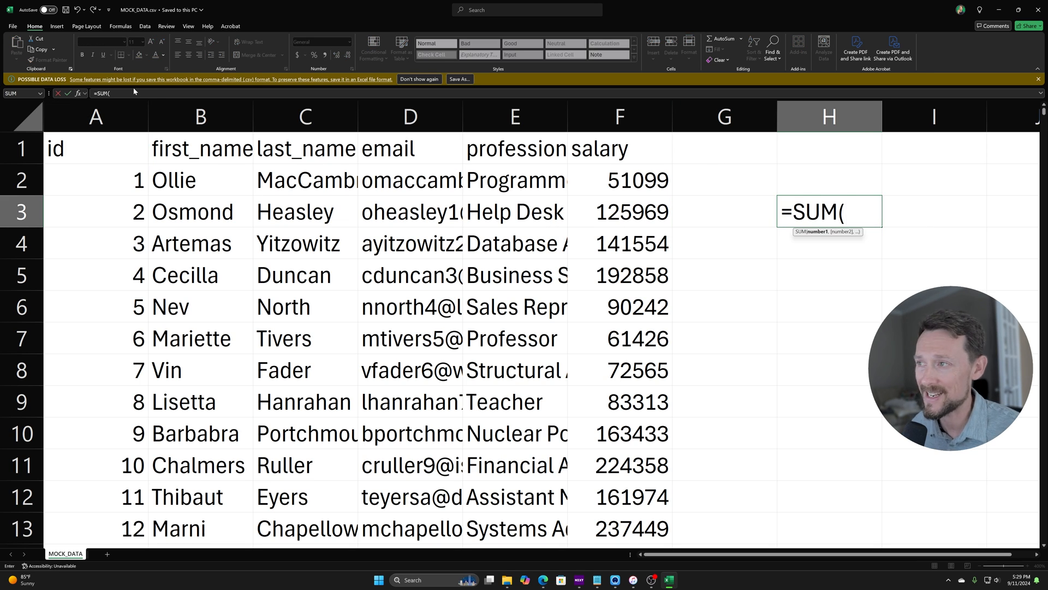
{"action": "key", "text": "Return"}
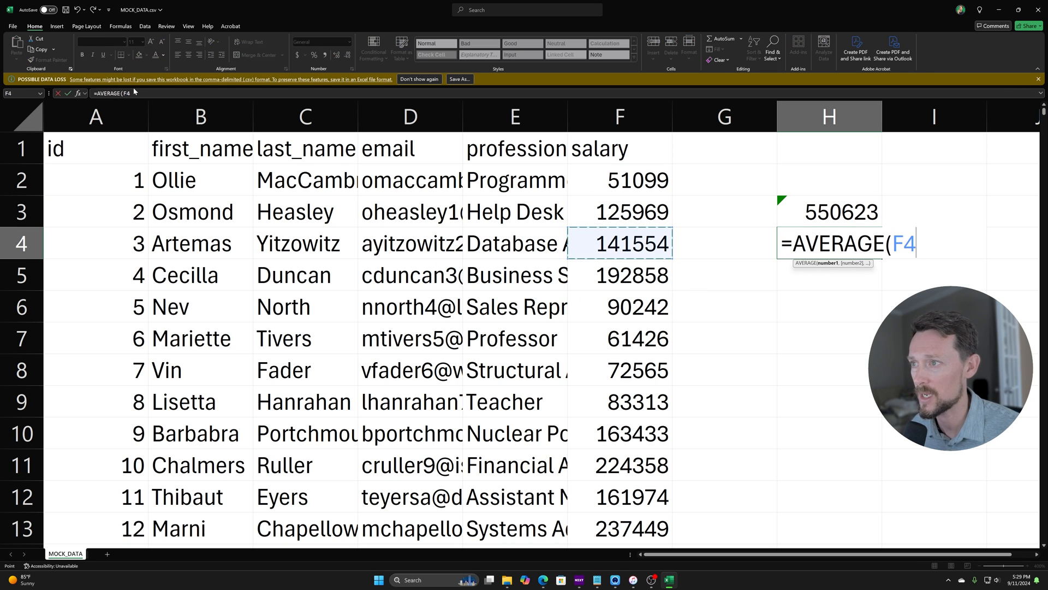
{"action": "type", "text": ":F7)"}
{"action": "key", "text": "Return"}
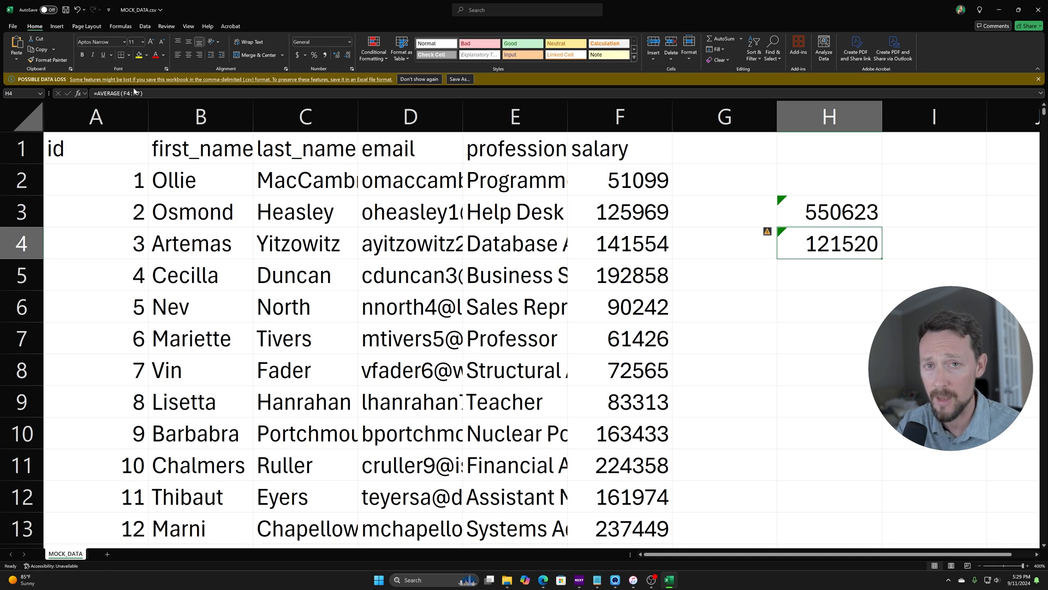
{"action": "mouse_move", "coordinate": [101, 88]}
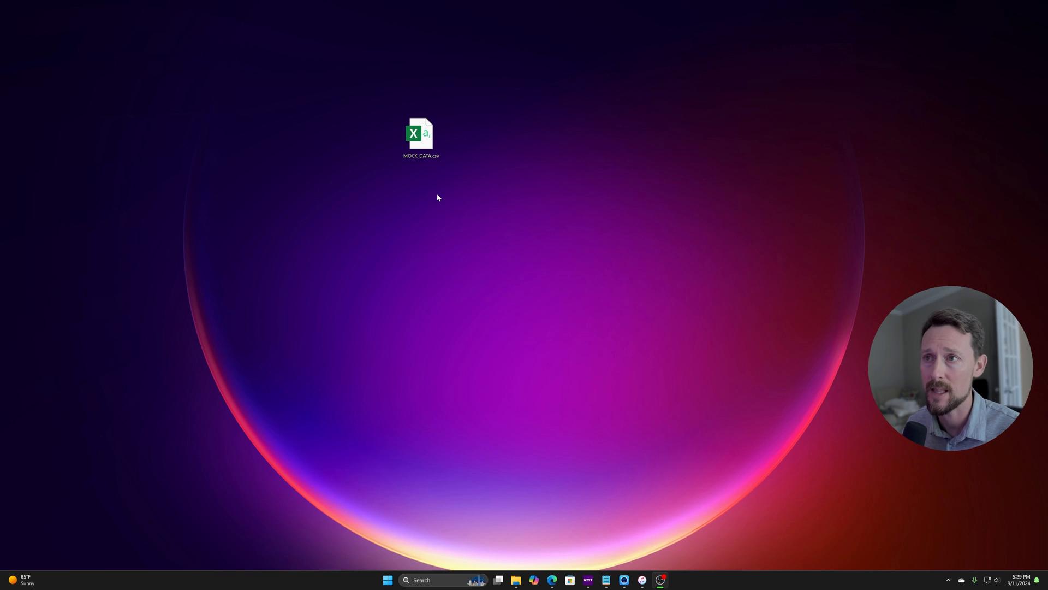
Reopen MOCK_DATA.csv, confirm H3 holds only the value 550623, and select H3:H4 to clear
{"action": "double_click", "coordinate": [420, 132]}
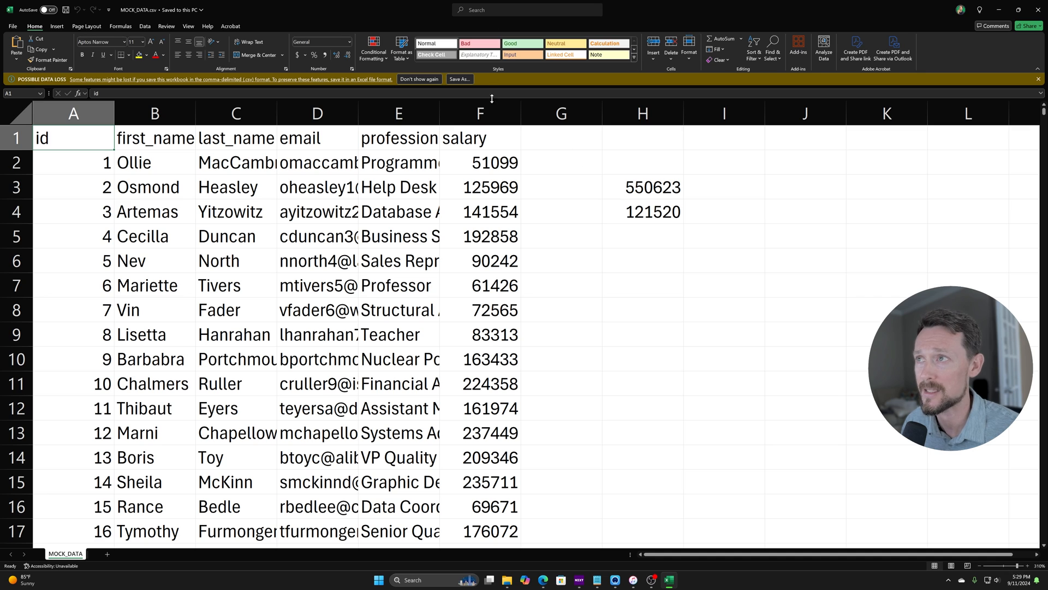
{"action": "left_click", "coordinate": [642, 187]}
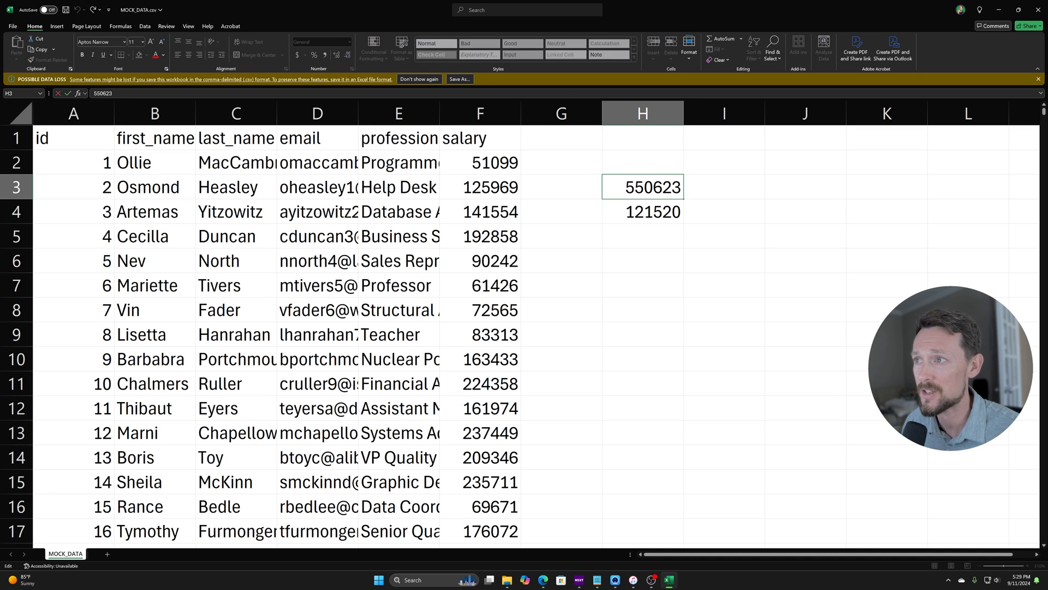
{"action": "left_click", "coordinate": [641, 236]}
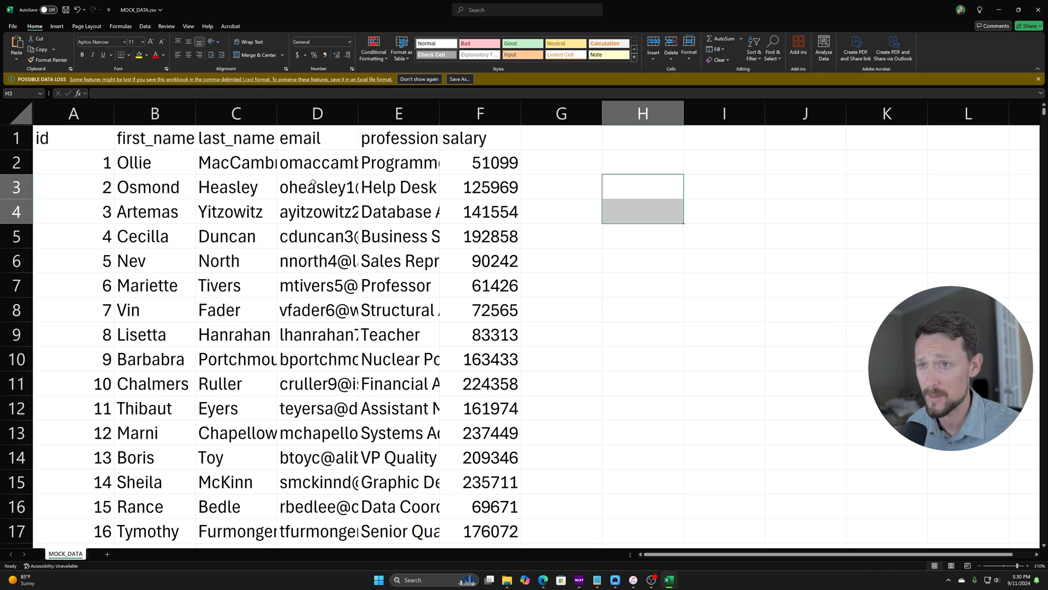
Convert the employee data into a table and enter =SUM in H3, returning 460381
{"action": "left_click", "coordinate": [479, 186]}
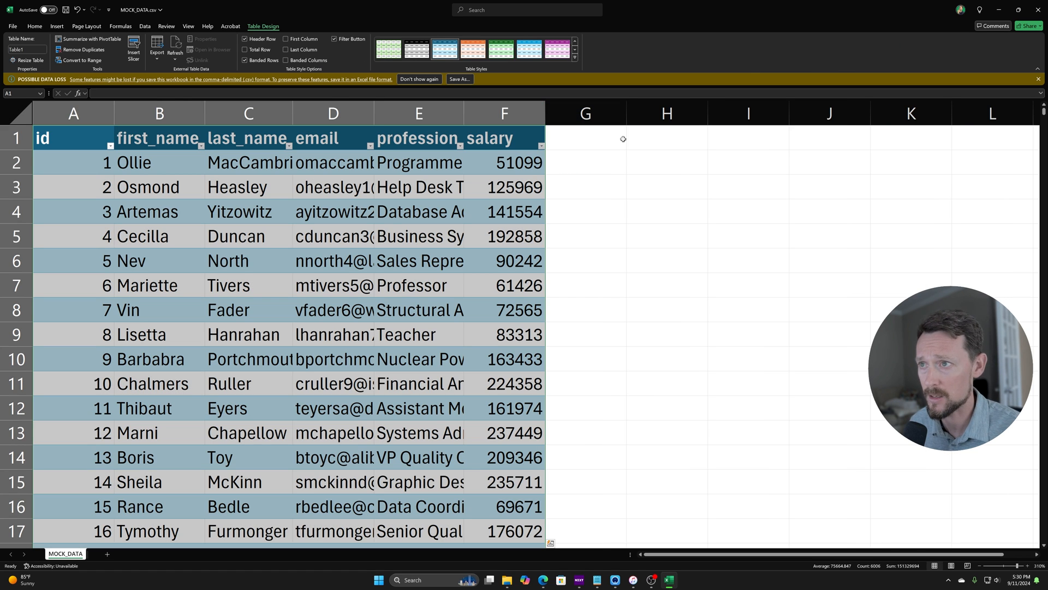
{"action": "type", "text": "=SUM(G3"}
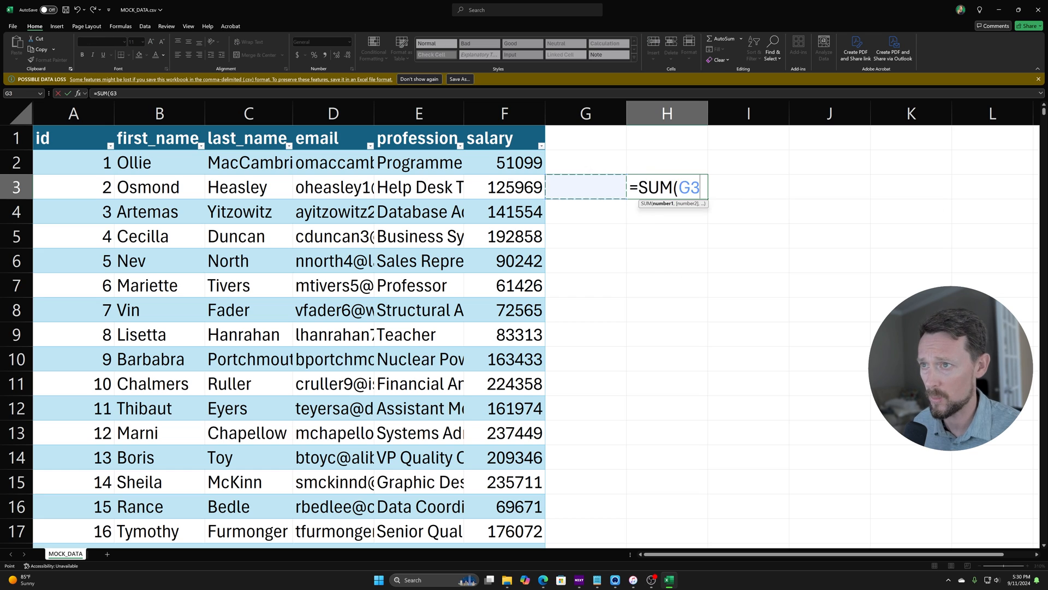
{"action": "key", "text": "Return"}
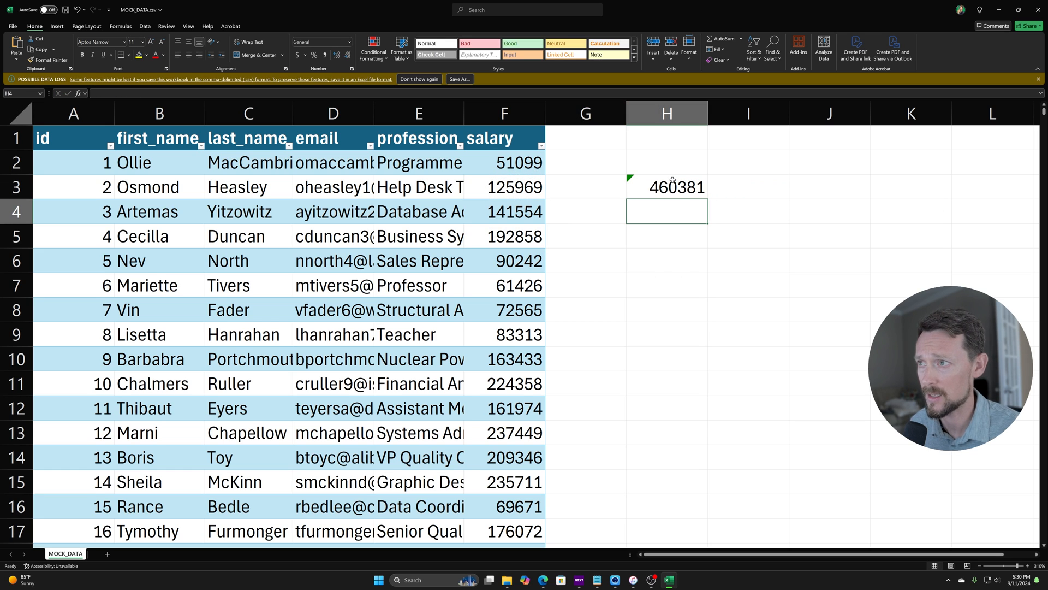
{"action": "left_click", "coordinate": [666, 187]}
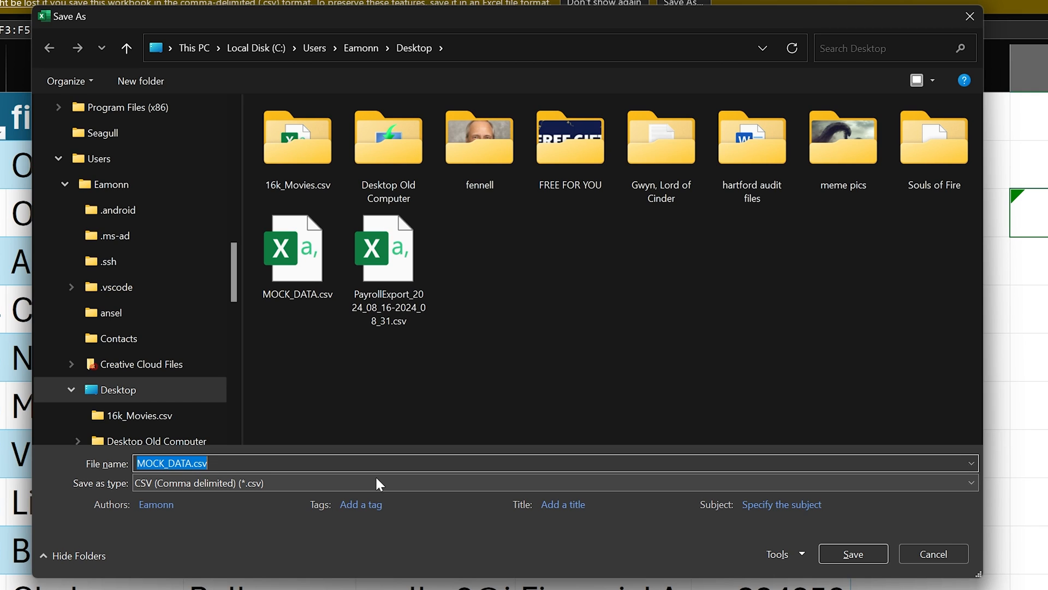
{"action": "mouse_move", "coordinate": [316, 138]}
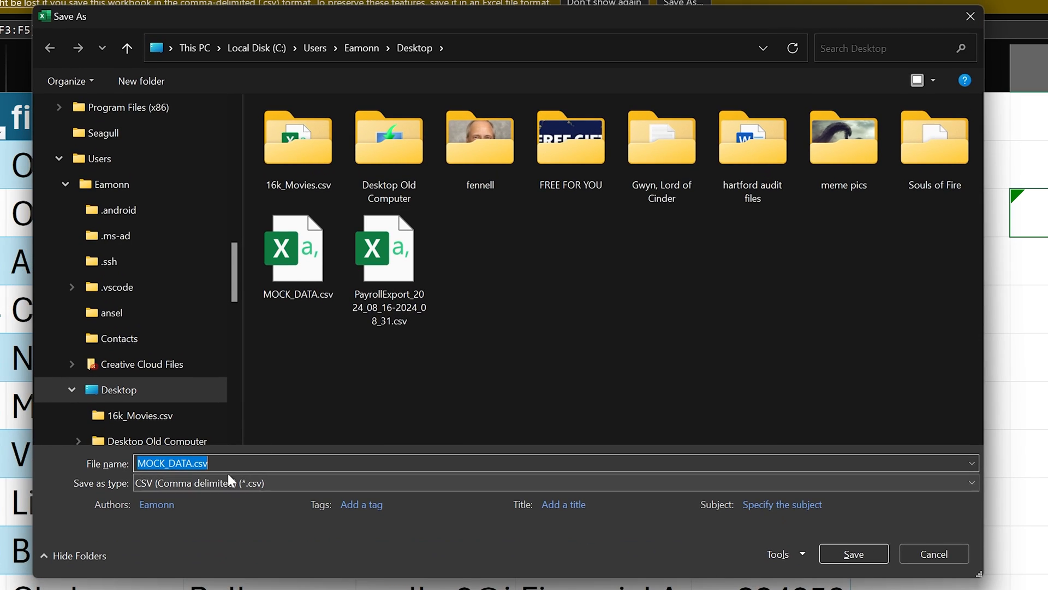
Save MOCK_DATA to the desktop as an Excel Workbook (*.xlsx)
{"action": "left_click", "coordinate": [971, 483]}
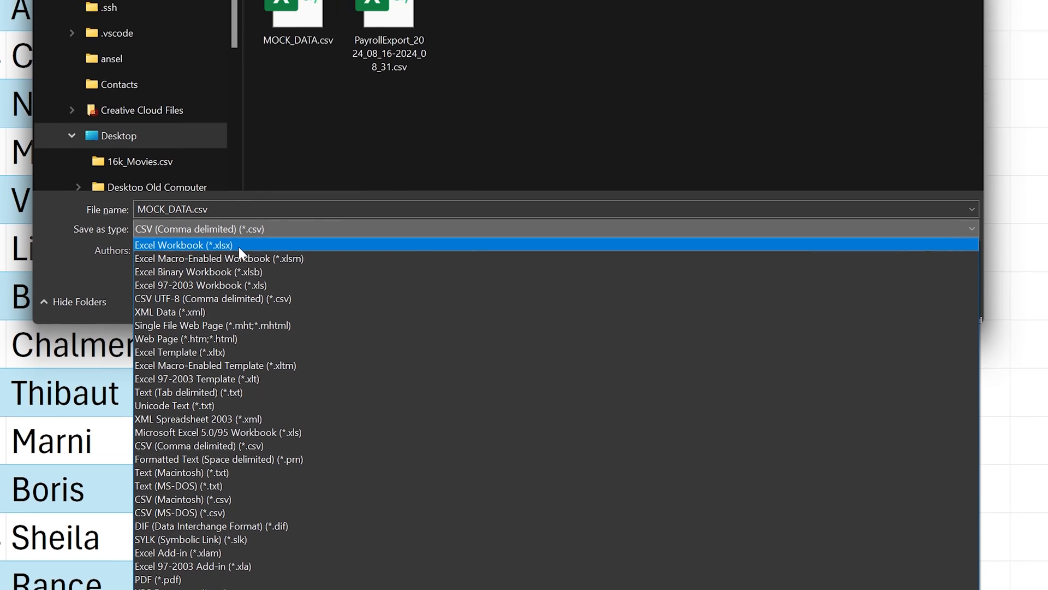
{"action": "left_click", "coordinate": [184, 245]}
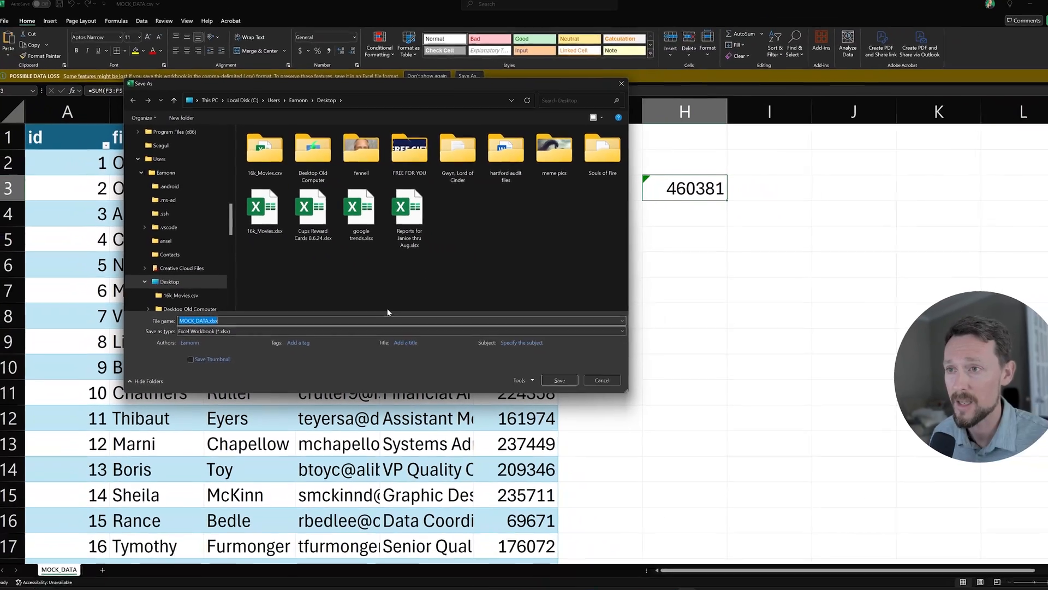
{"action": "left_click", "coordinate": [558, 380]}
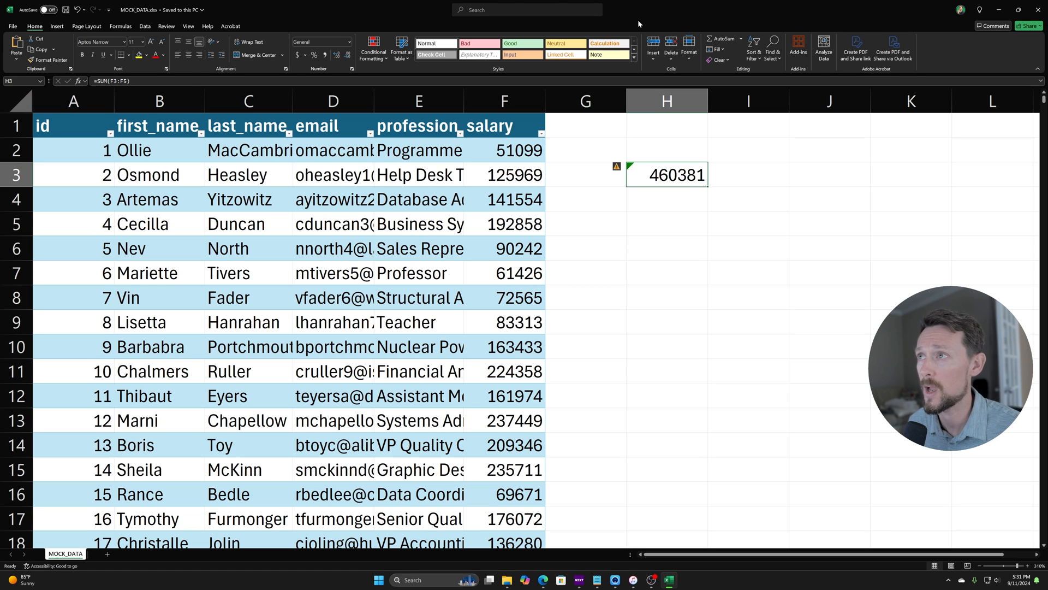
{"action": "mouse_move", "coordinate": [400, 6]}
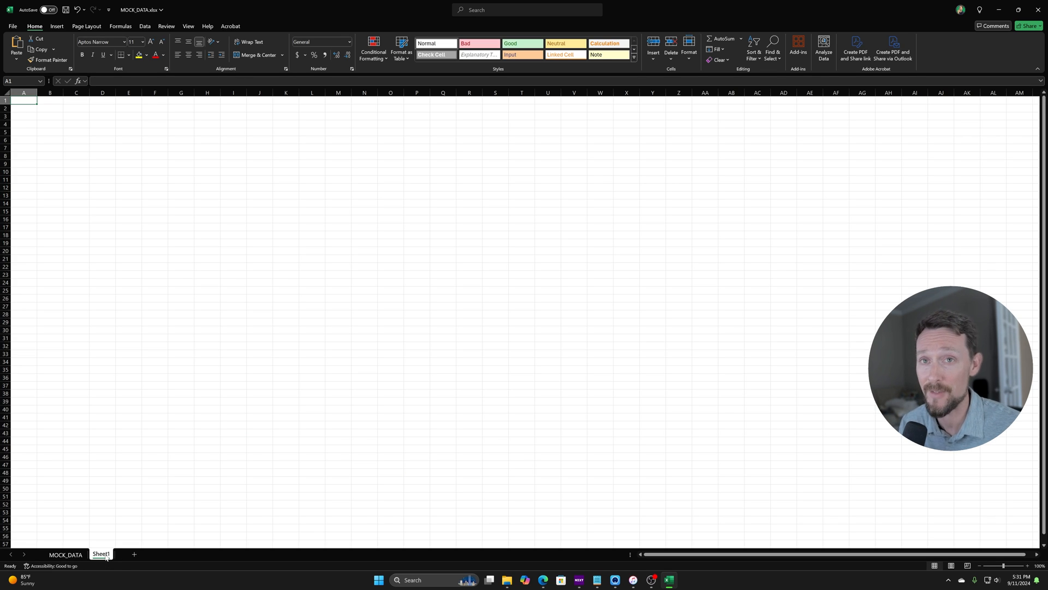
{"action": "mouse_move", "coordinate": [109, 493]}
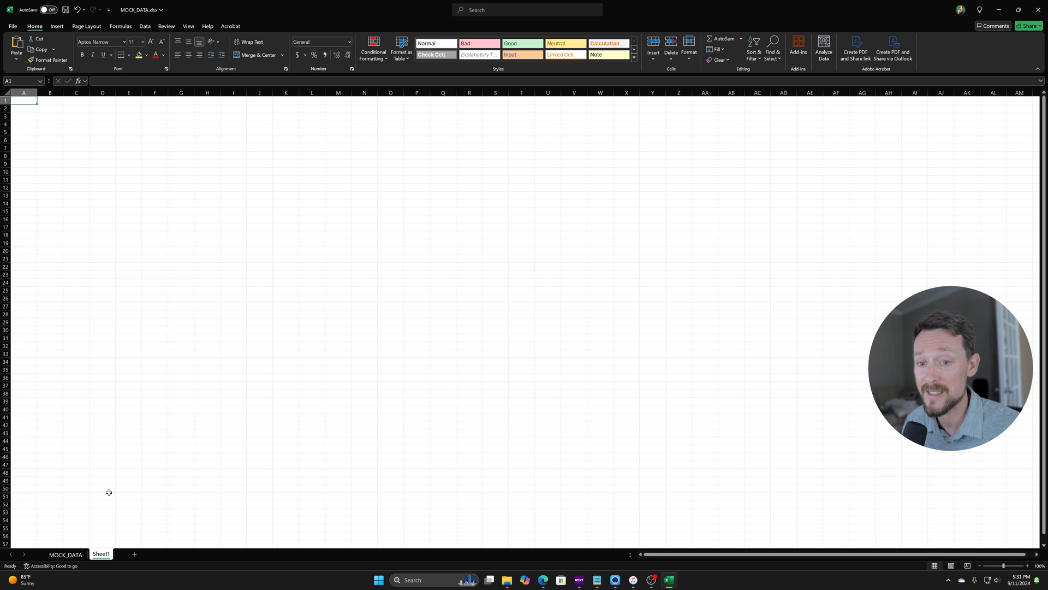
{"action": "mouse_move", "coordinate": [90, 522]}
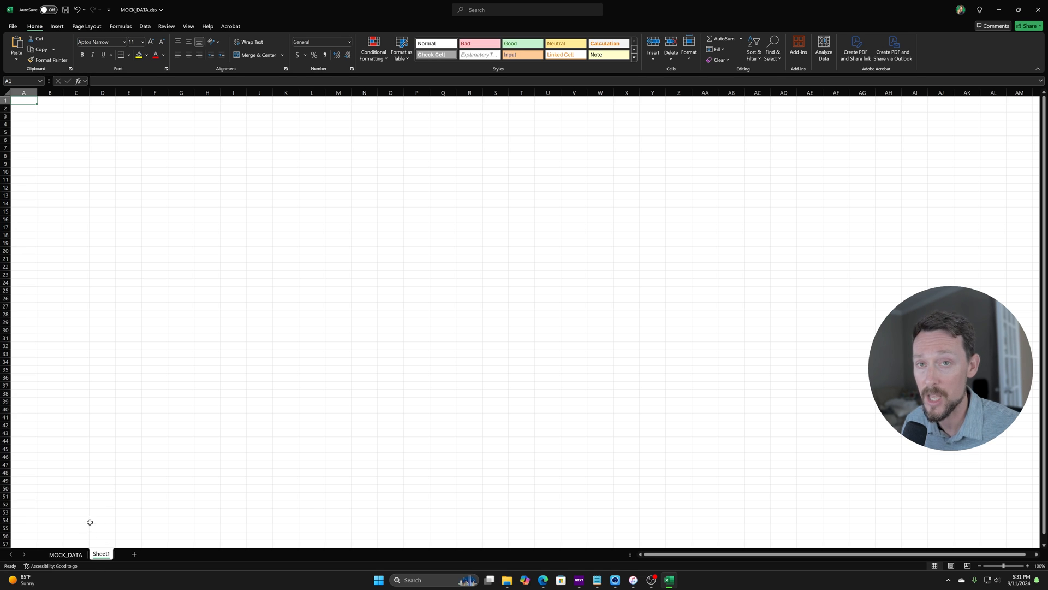
Return to the MOCK_DATA sheet tab after adding Sheet1
{"action": "left_click", "coordinate": [65, 554]}
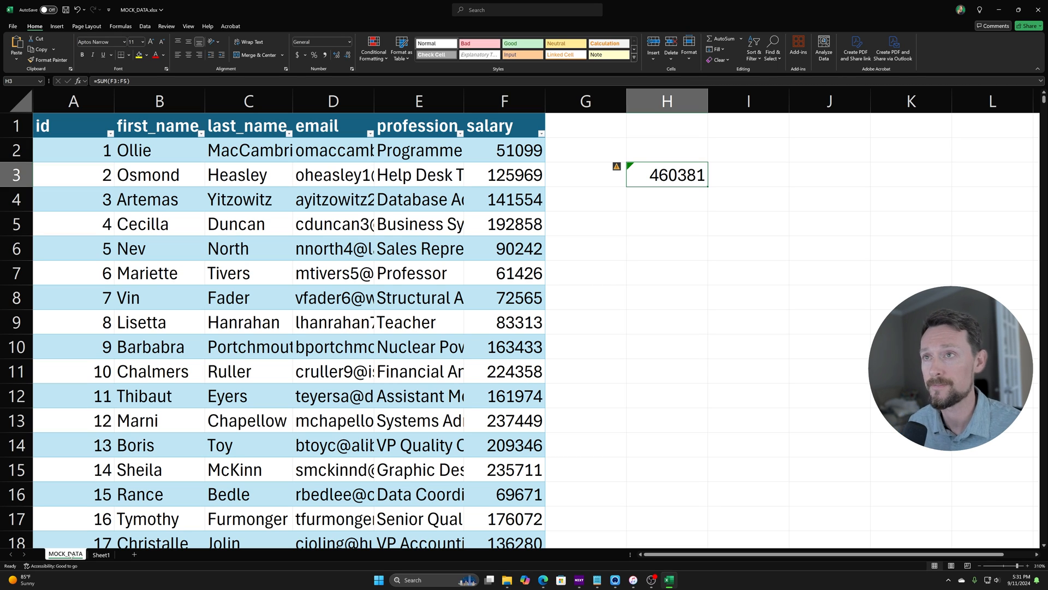
{"action": "mouse_move", "coordinate": [239, 4]}
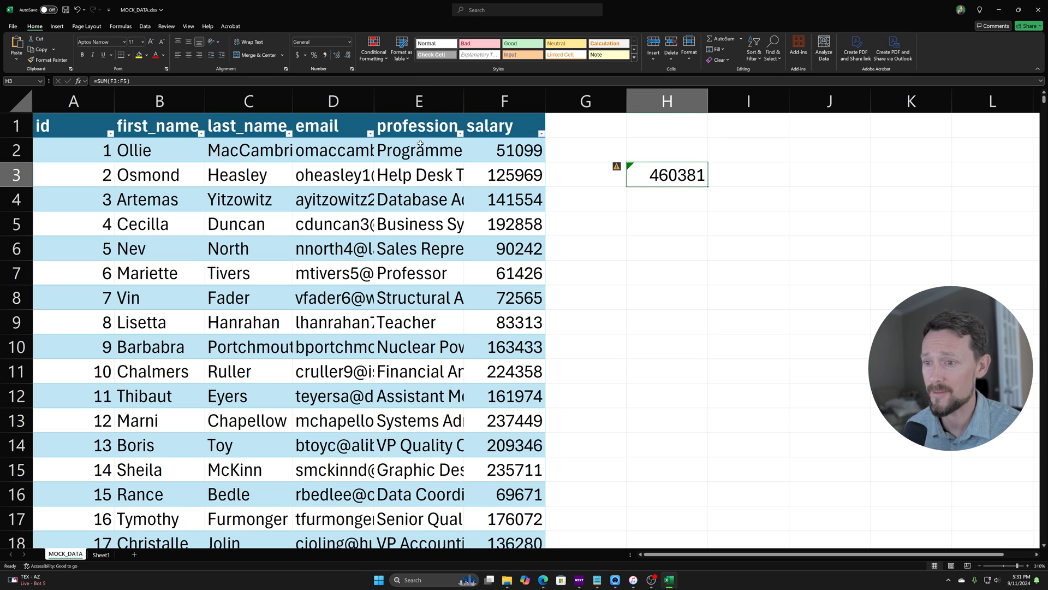
Save a copy of MOCK_DATA to the desktop as Excel Macro-Enabled Workbook (*.xlsm)
{"action": "key", "text": "ctrl+shift+s"}
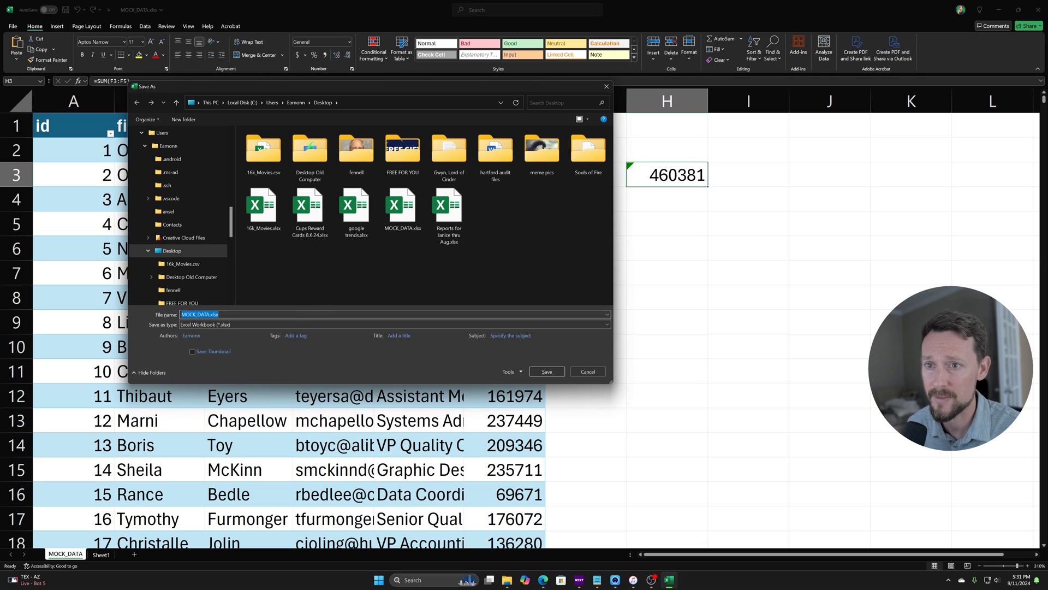
{"action": "left_click", "coordinate": [393, 325]}
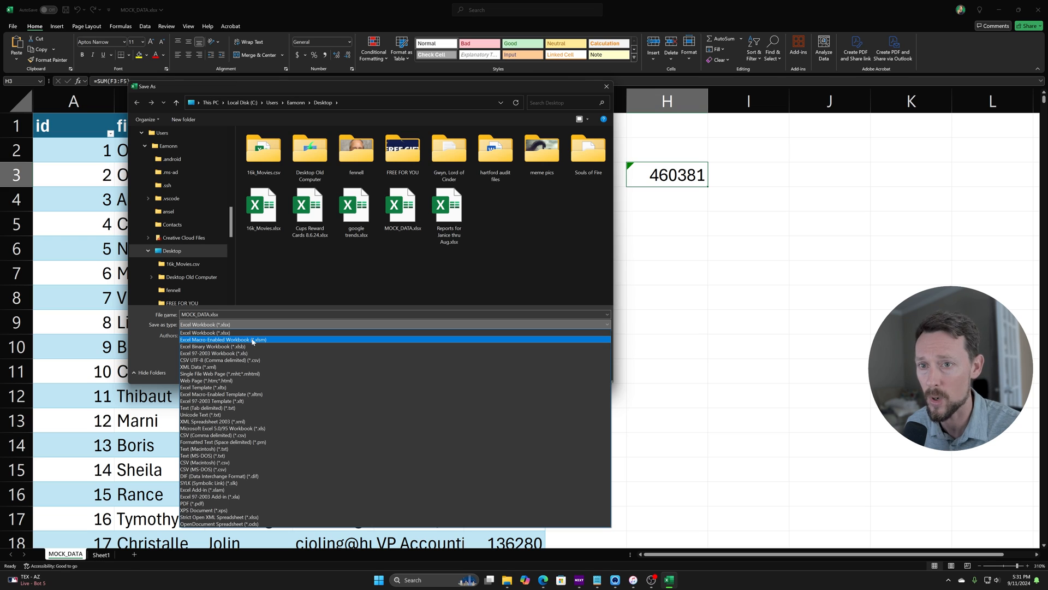
{"action": "mouse_move", "coordinate": [259, 340]}
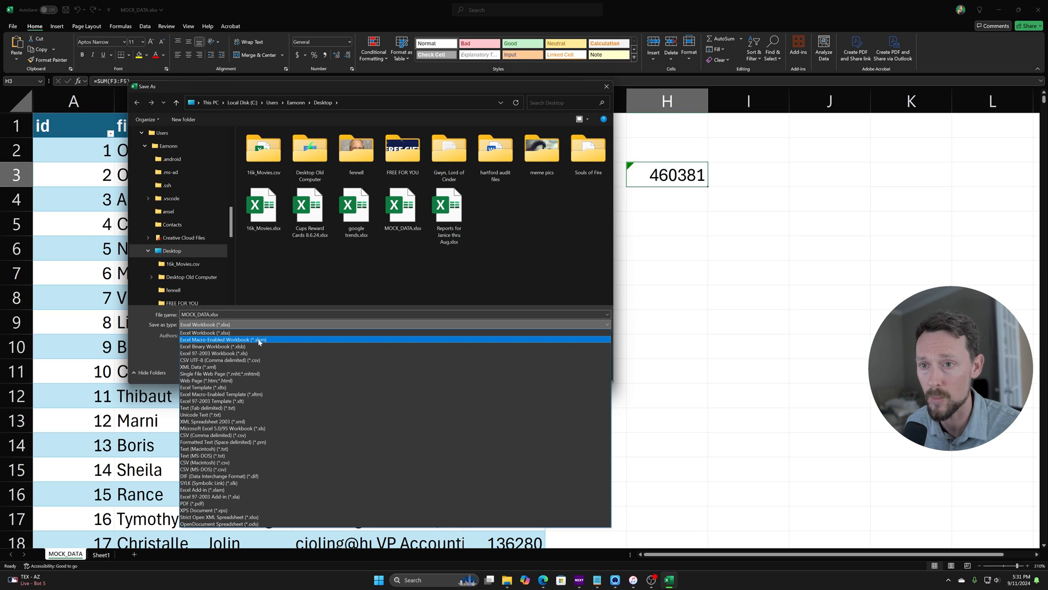
{"action": "left_click", "coordinate": [222, 339]}
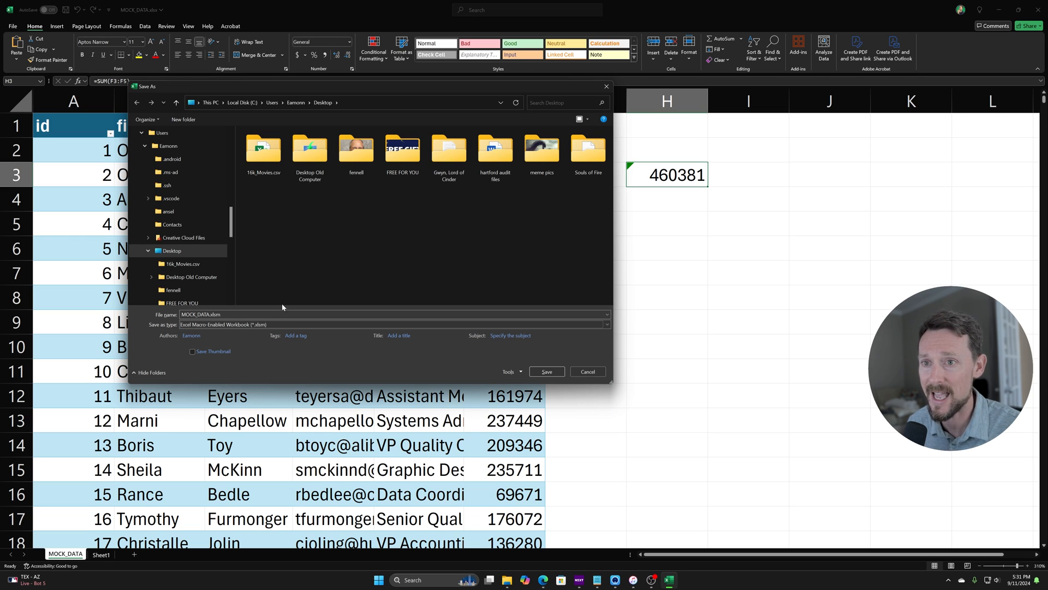
{"action": "mouse_move", "coordinate": [326, 288]}
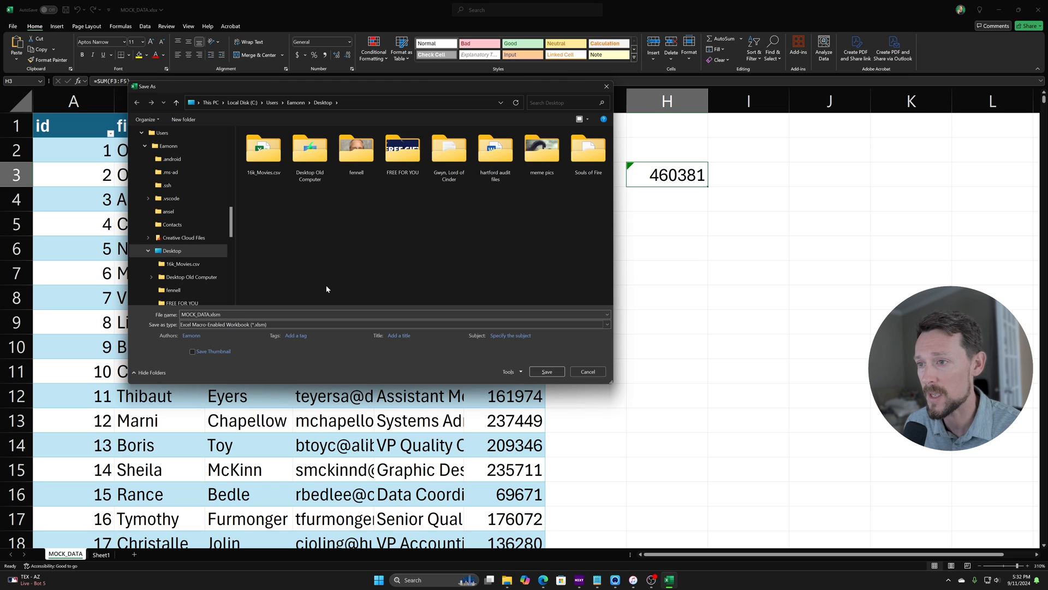
{"action": "left_click", "coordinate": [545, 372]}
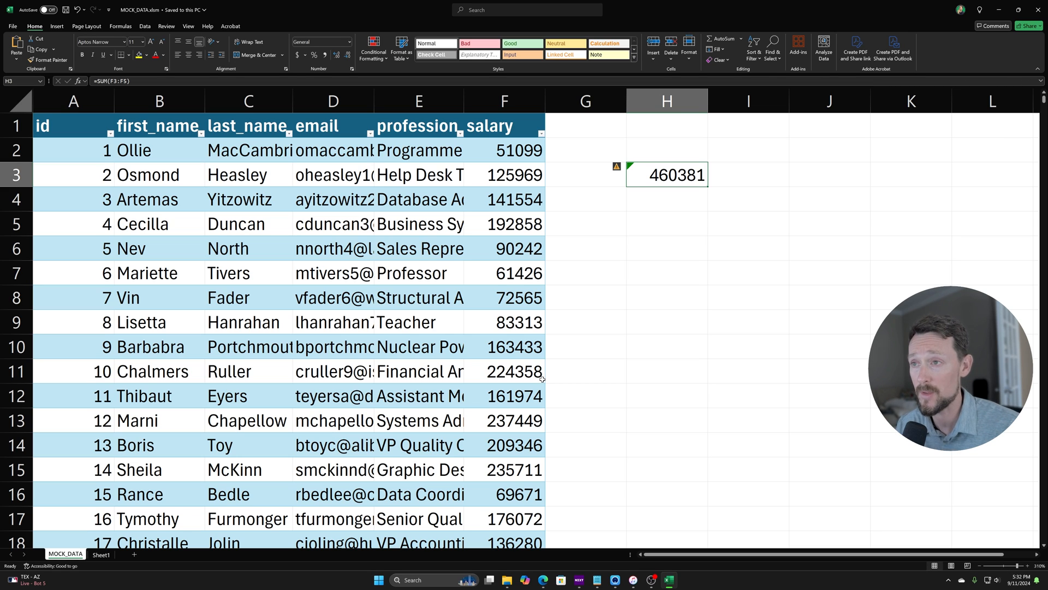
{"action": "mouse_move", "coordinate": [656, 164]}
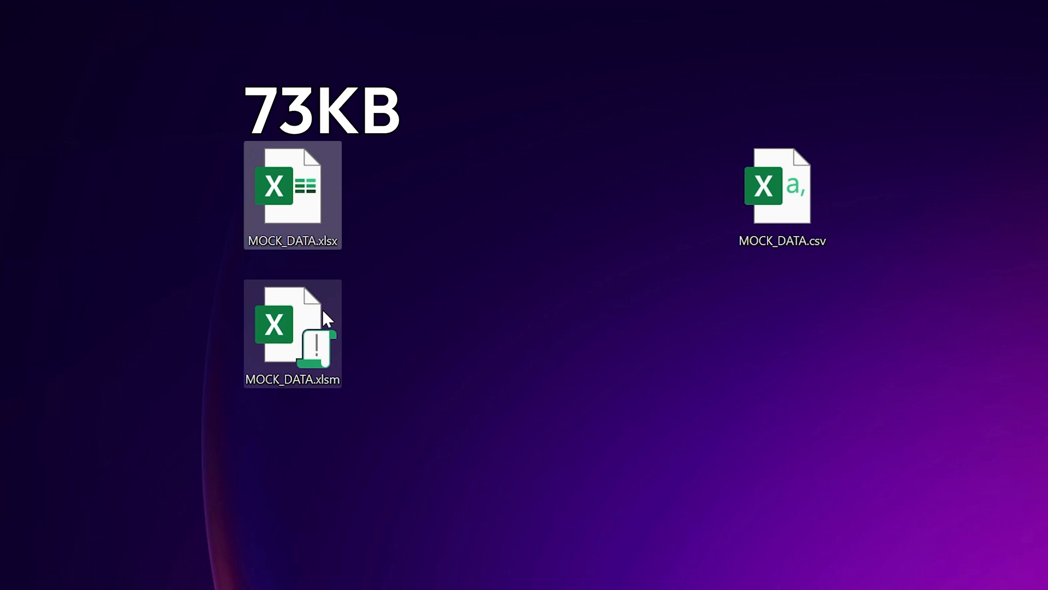
{"action": "mouse_move", "coordinate": [321, 318]}
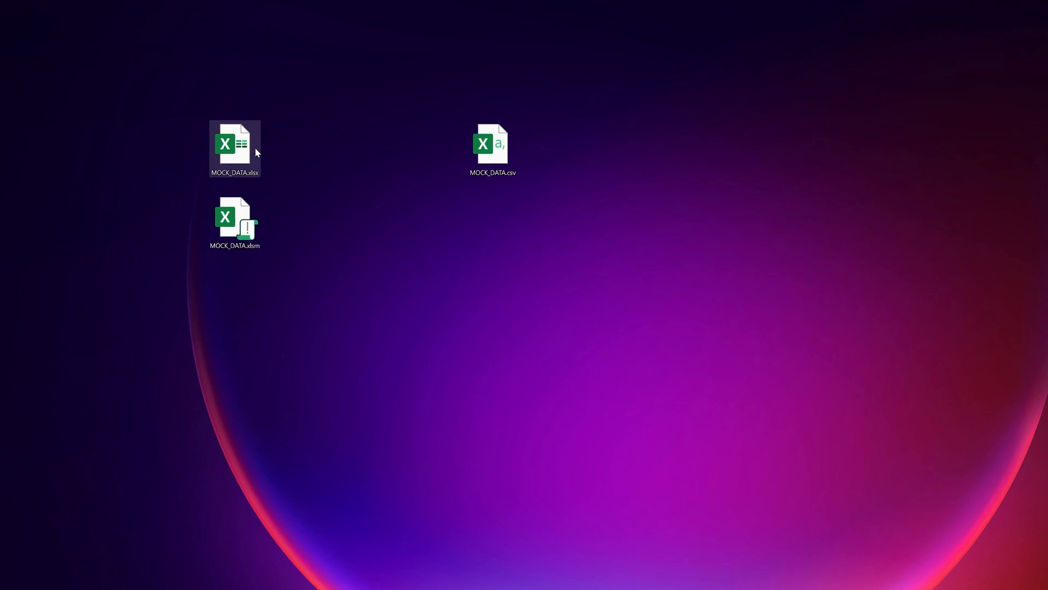
{"action": "mouse_move", "coordinate": [220, 132]}
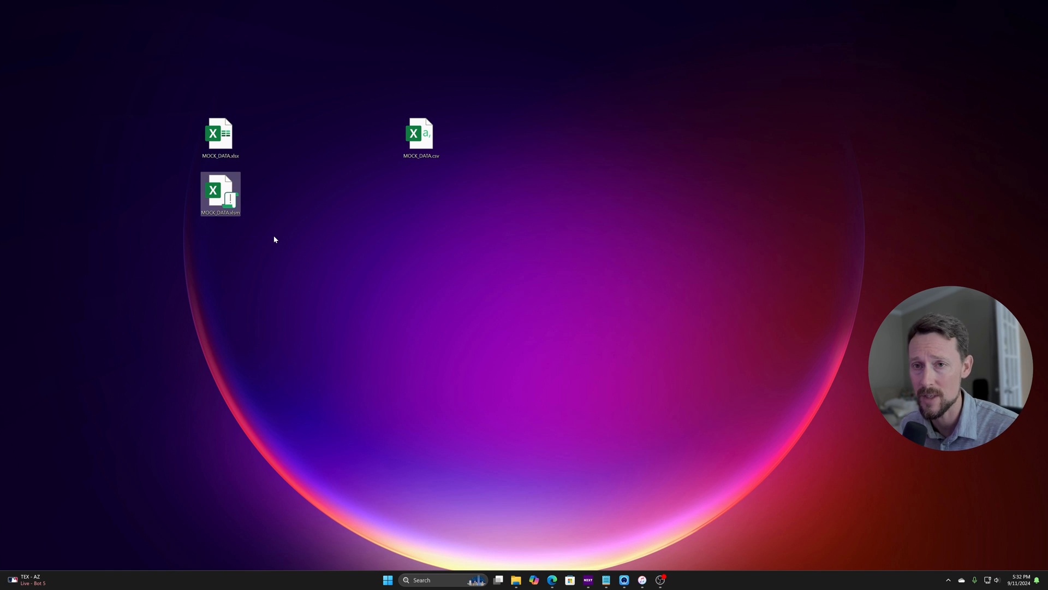
{"action": "mouse_move", "coordinate": [298, 146]}
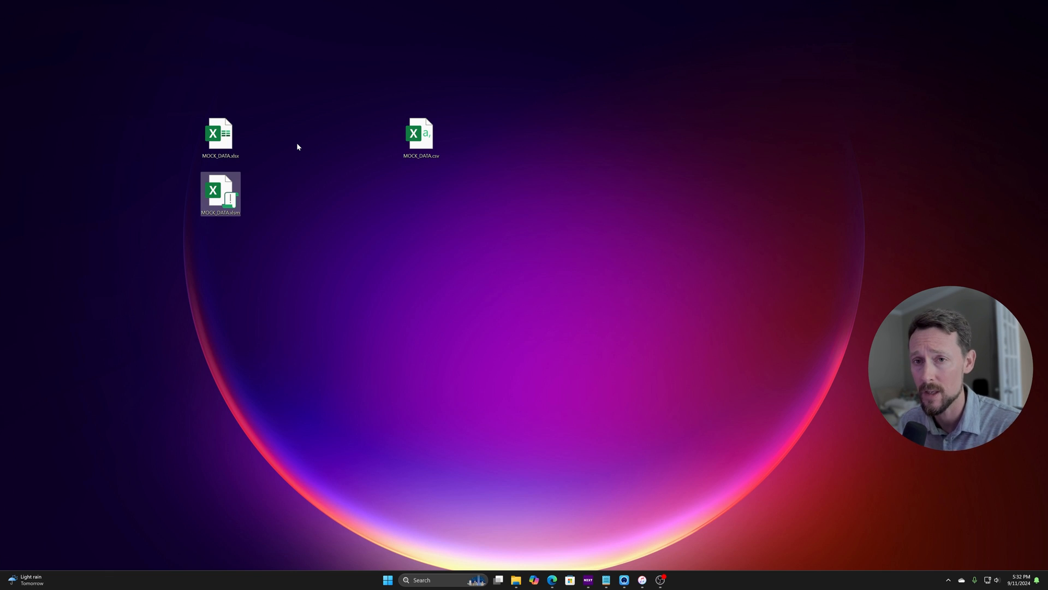
{"action": "mouse_move", "coordinate": [264, 219]}
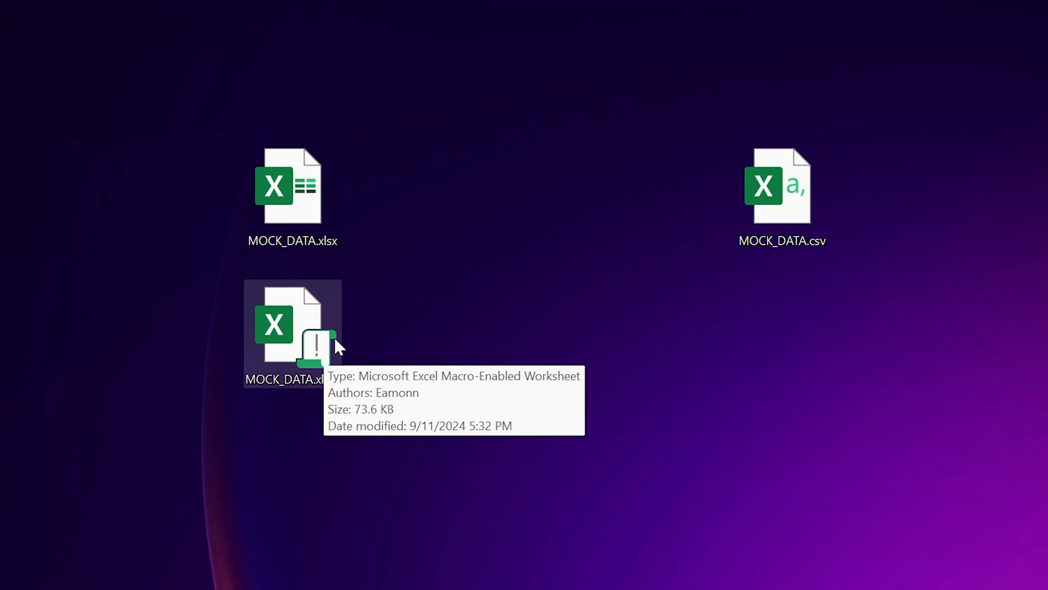
{"action": "mouse_move", "coordinate": [294, 328]}
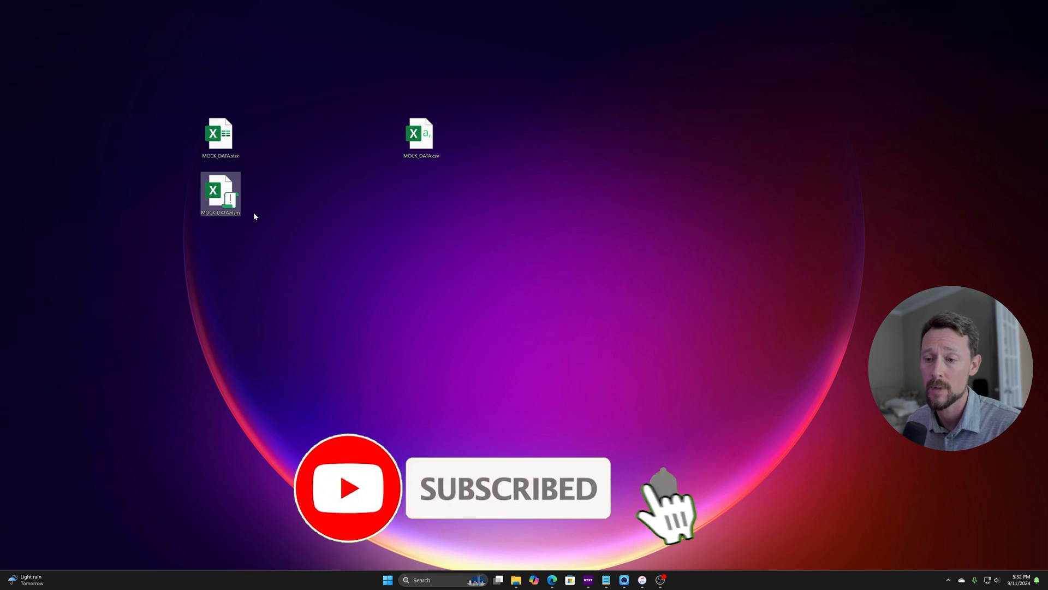
{"action": "mouse_move", "coordinate": [220, 133]}
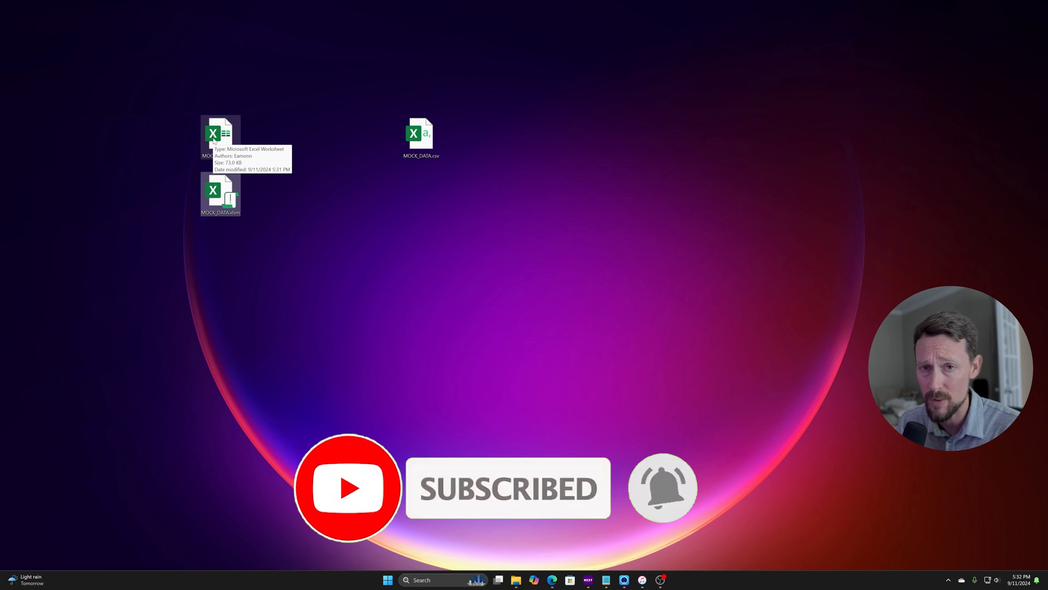
{"action": "mouse_move", "coordinate": [421, 137]}
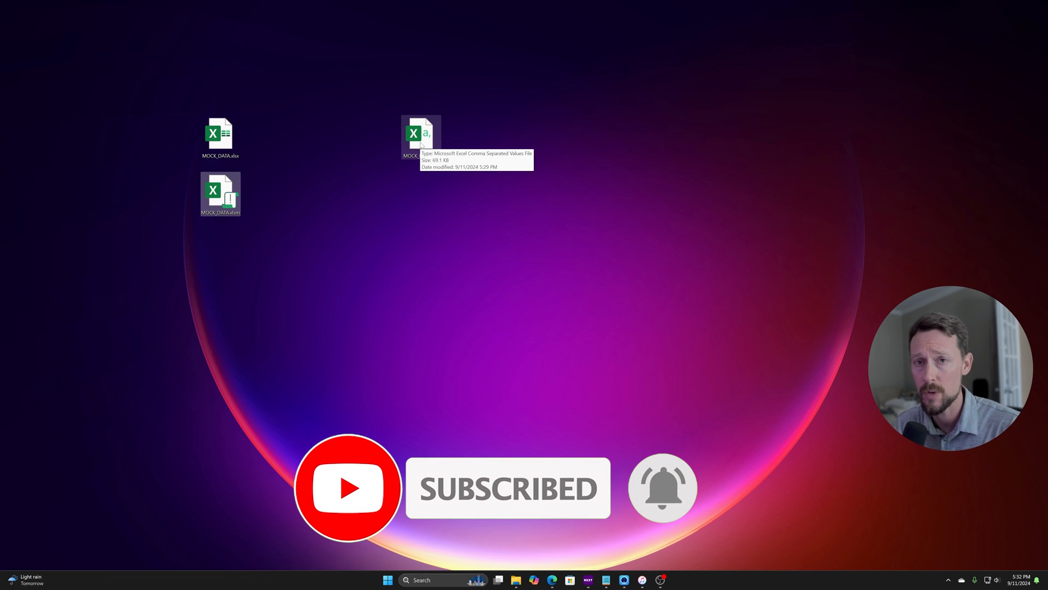